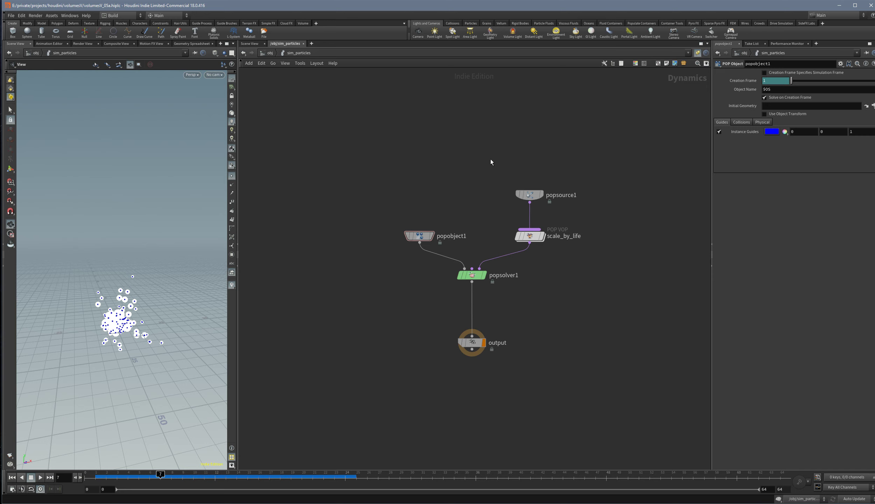
{"action": "mouse_move", "coordinate": [125, 327]}
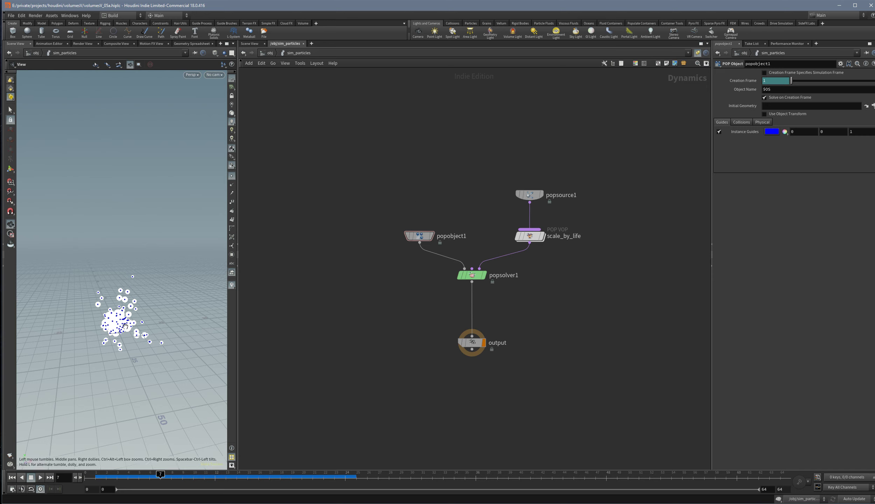
Play the sim_particles simulation, then stop and rewind to the start with no particles.
{"action": "left_click", "coordinate": [31, 477]}
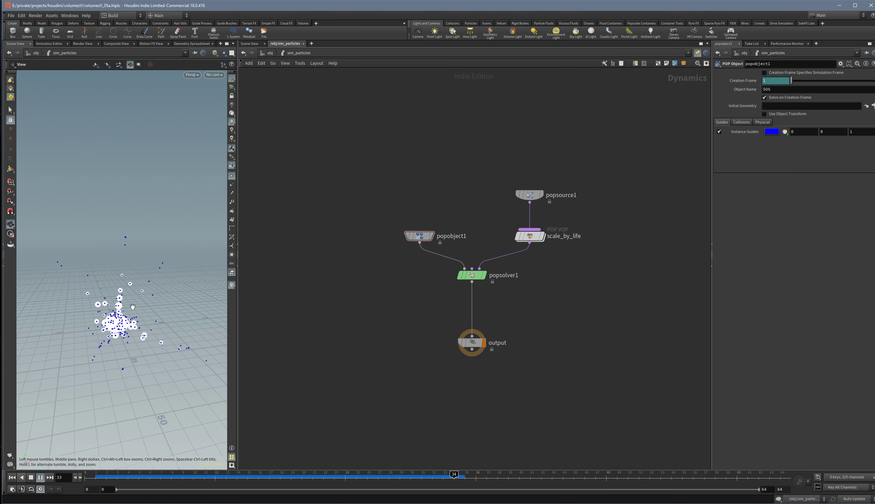
{"action": "left_click", "coordinate": [40, 477]}
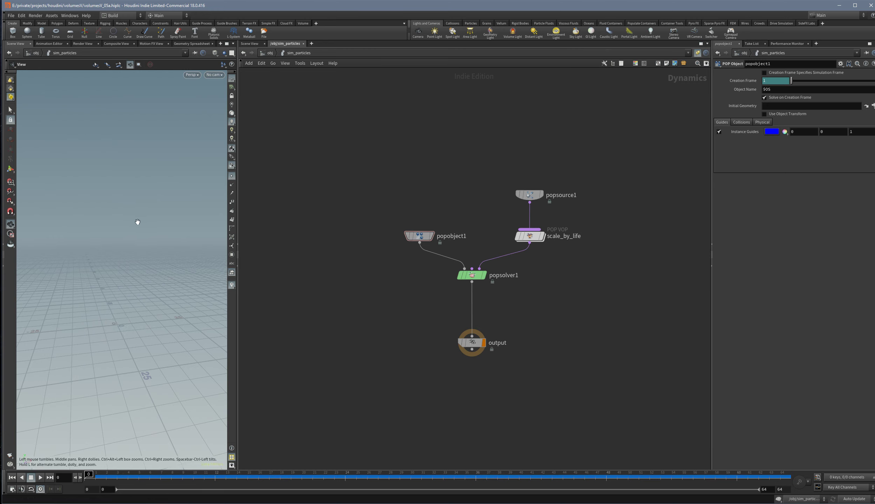
{"action": "mouse_move", "coordinate": [316, 238]}
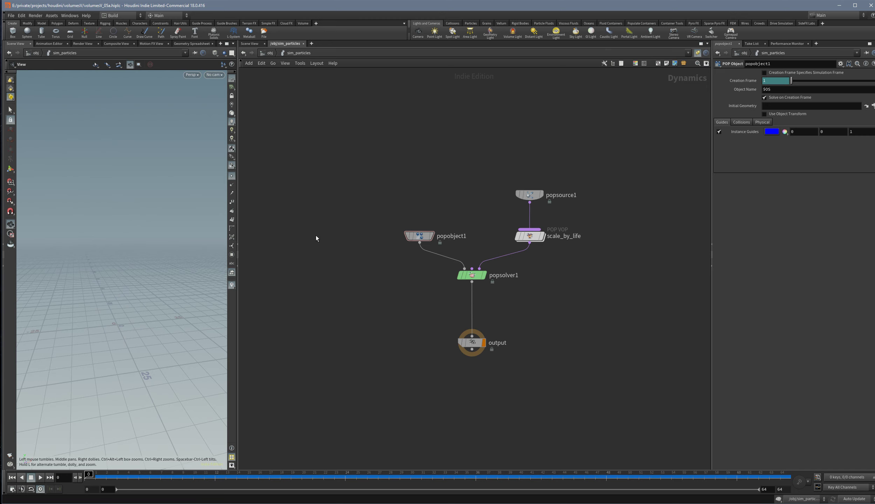
{"action": "mouse_move", "coordinate": [342, 270]}
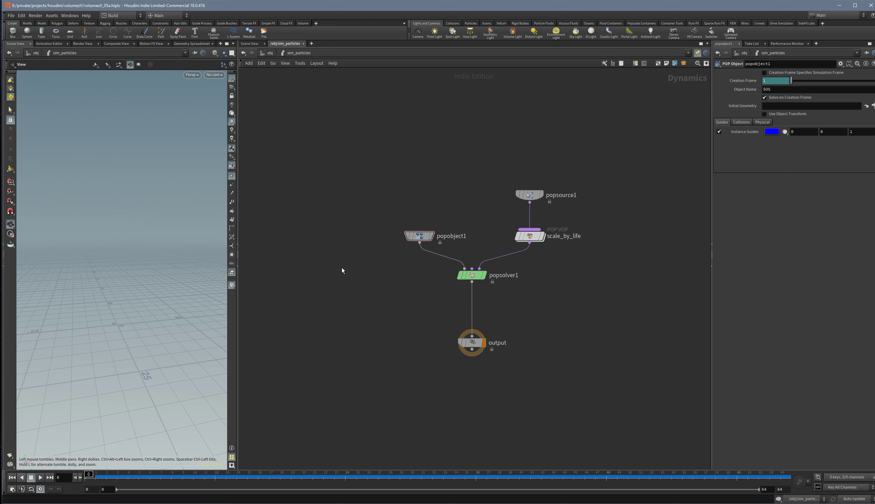
{"action": "mouse_move", "coordinate": [377, 177]}
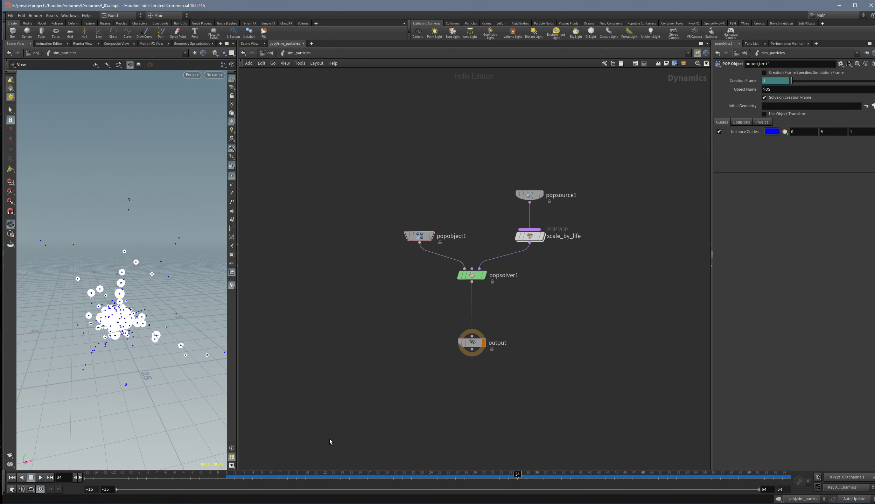
Inspect popsolver1, popsource1 and popobject1, showing the creation frame follows the network's start frame.
{"action": "left_click", "coordinate": [472, 274]}
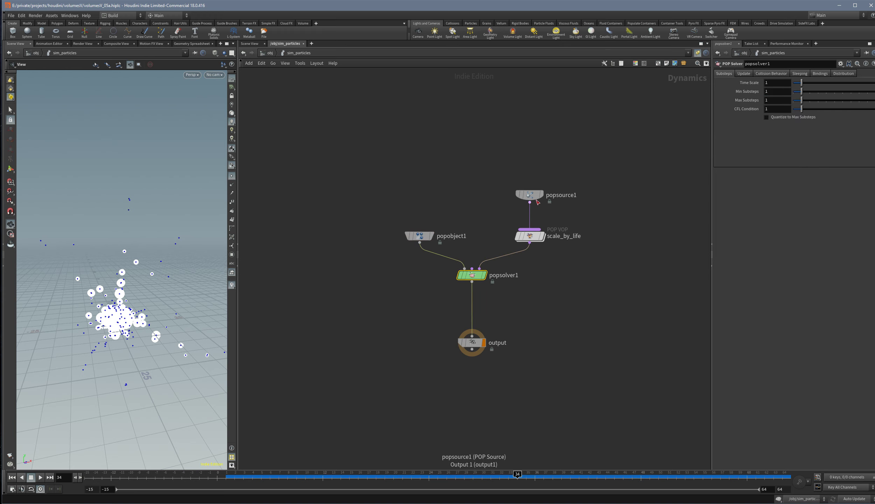
{"action": "left_click", "coordinate": [528, 195]}
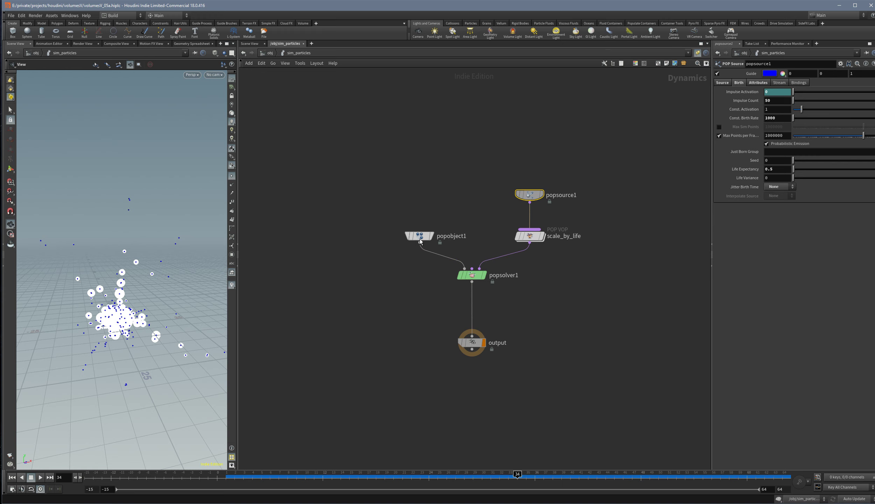
{"action": "left_click", "coordinate": [419, 235]}
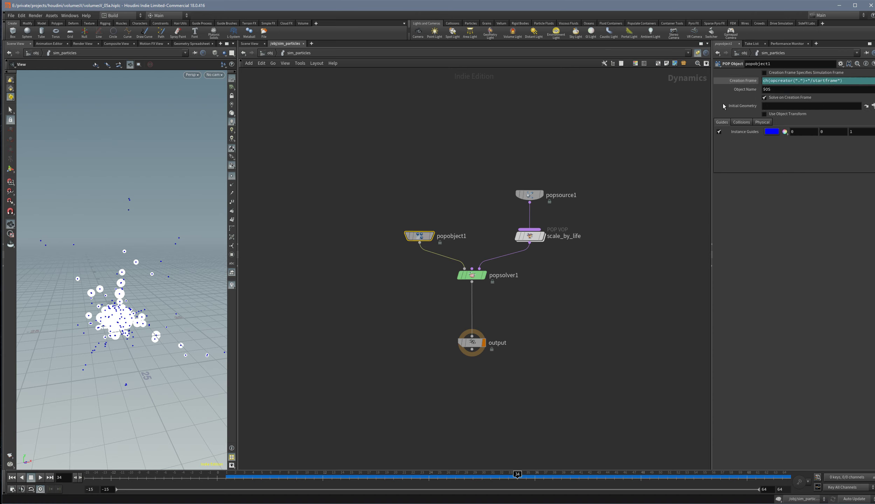
Set sim_particles' Start Frame to -15 at /obj and jump to frame 10.
{"action": "left_click", "coordinate": [762, 121]}
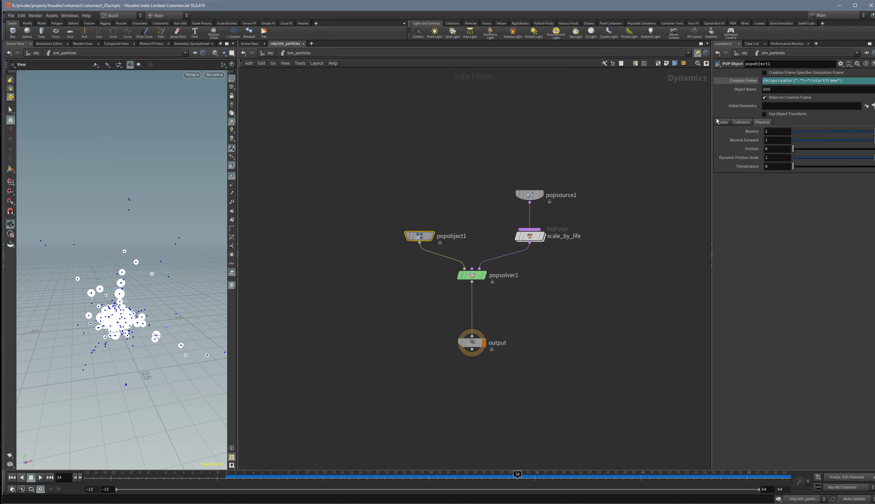
{"action": "left_click", "coordinate": [722, 121]}
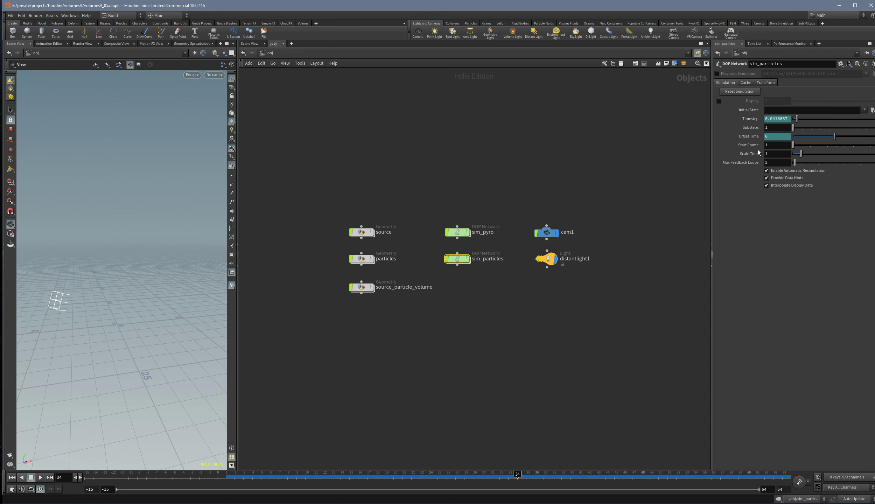
{"action": "left_click", "coordinate": [777, 145]}
{"action": "type", "text": "-15"}
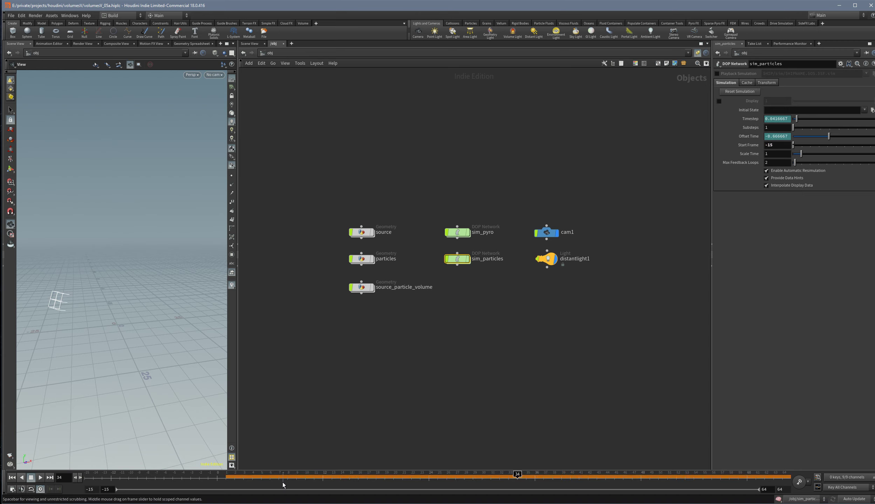
{"action": "left_click", "coordinate": [305, 474]}
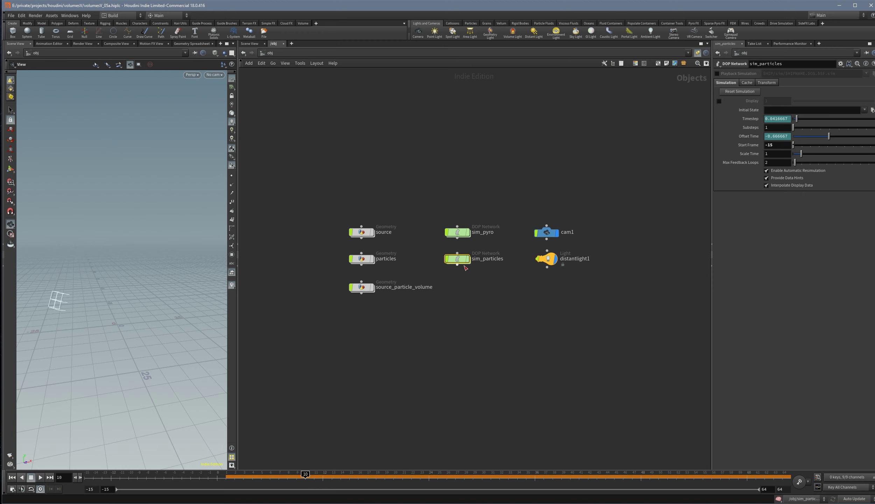
Dive back into the sim_particles network to see particles already formed near frame 0.
{"action": "double_click", "coordinate": [456, 258]}
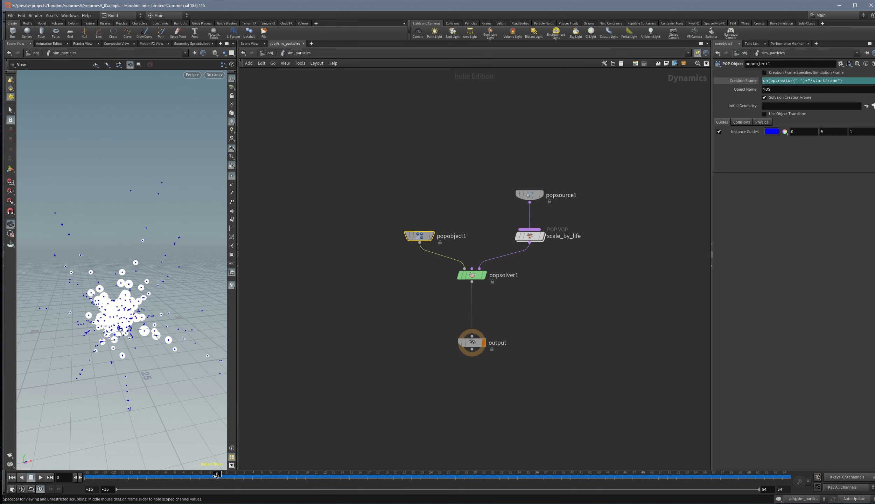
{"action": "mouse_move", "coordinate": [156, 348]}
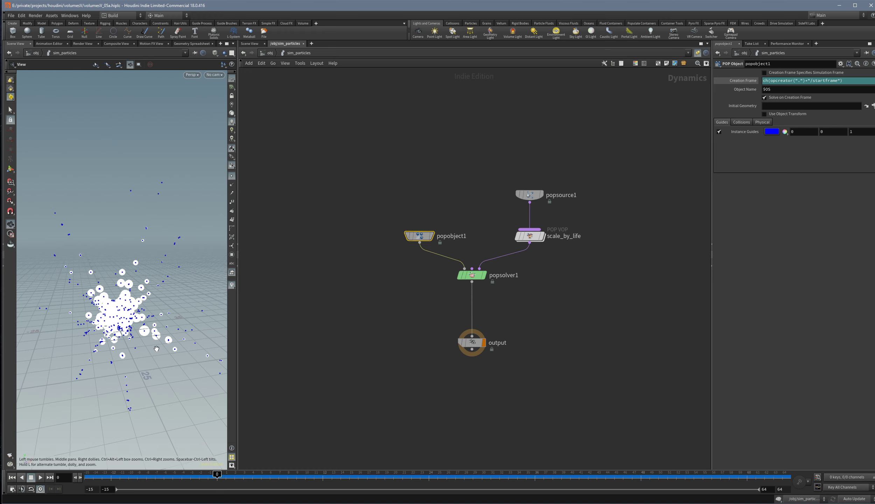
{"action": "mouse_move", "coordinate": [368, 389]}
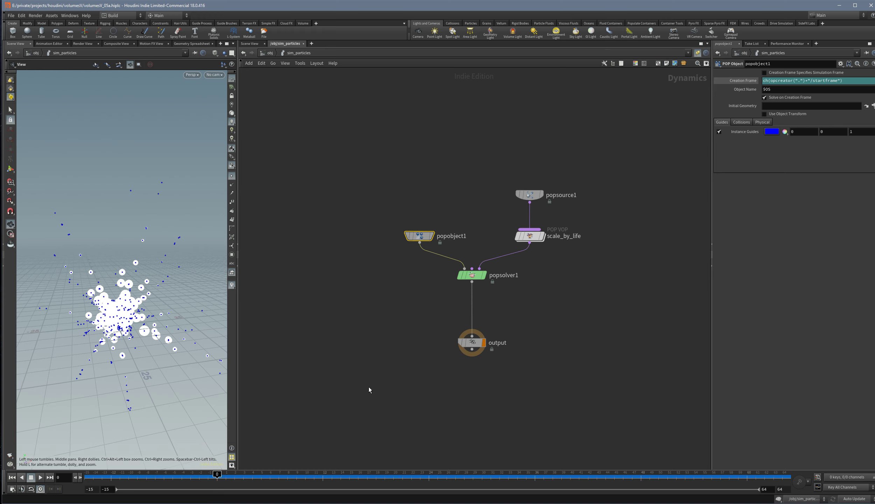
{"action": "mouse_move", "coordinate": [431, 370]}
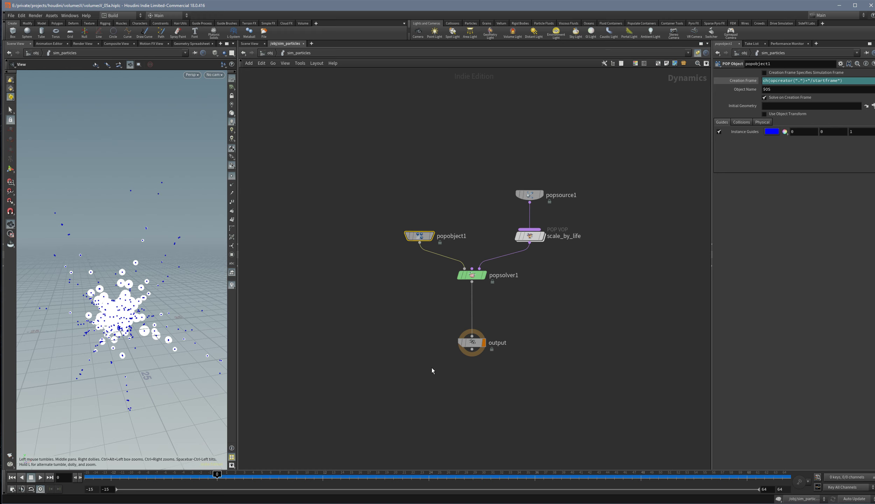